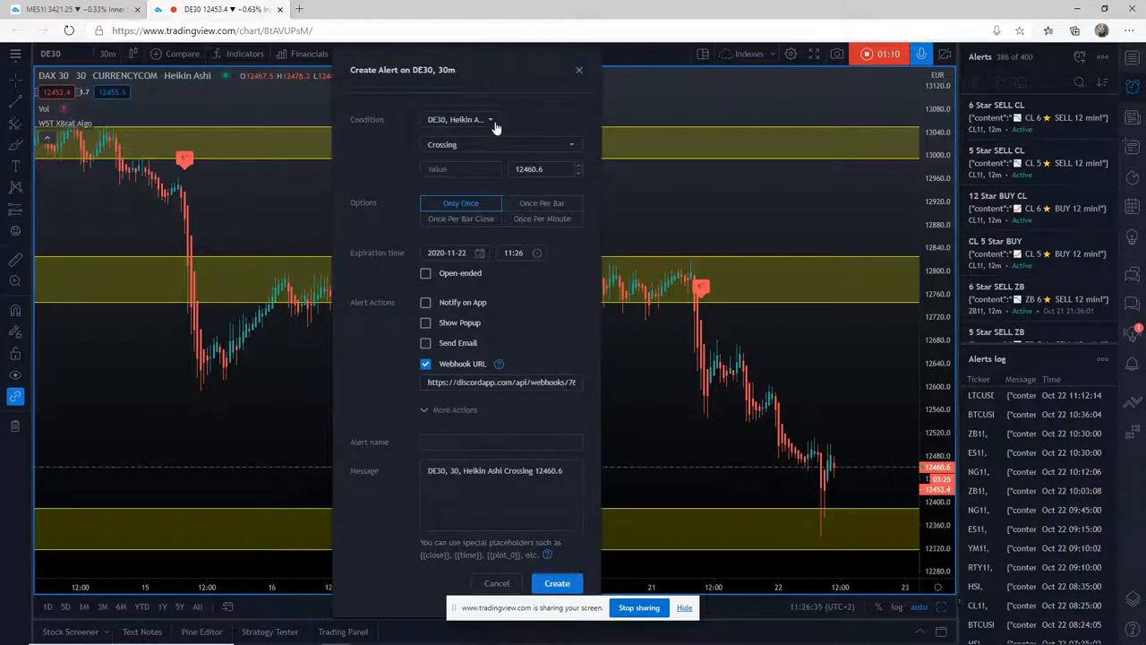
Switch the DE30 alert condition from Heikin Ashi price to WST XBrat Algo.
{"action": "left_click", "coordinate": [490, 119]}
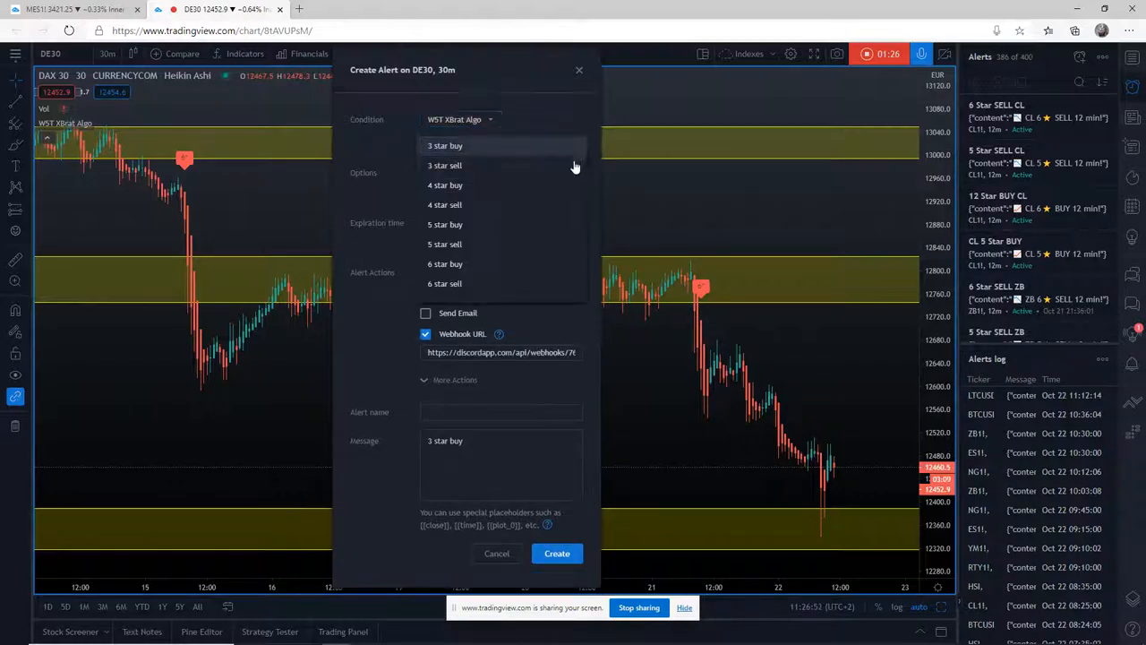
Use the 6 star sell signal and fire the alert Once Per Bar Close.
{"action": "left_click", "coordinate": [444, 282]}
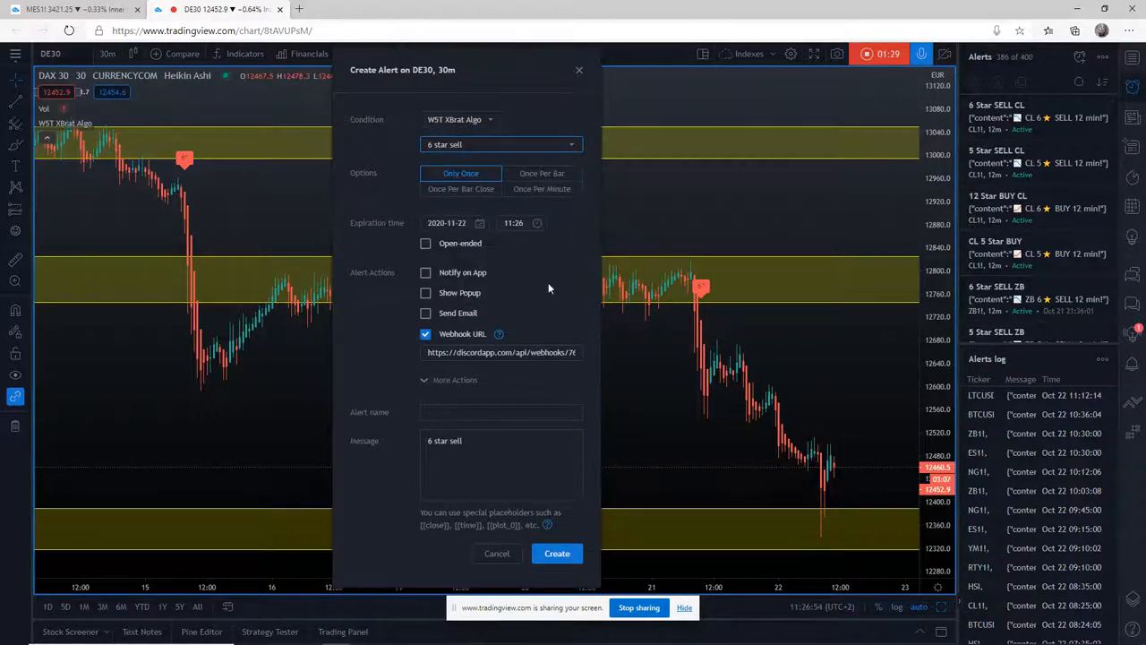
{"action": "mouse_move", "coordinate": [461, 188]}
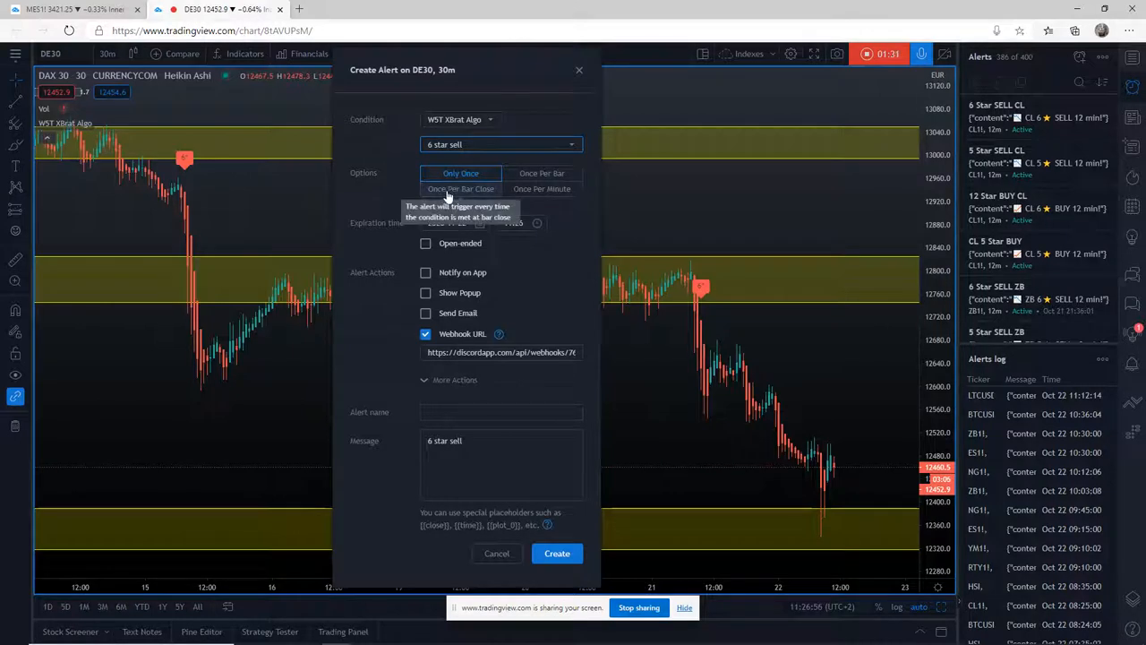
{"action": "left_click", "coordinate": [460, 188]}
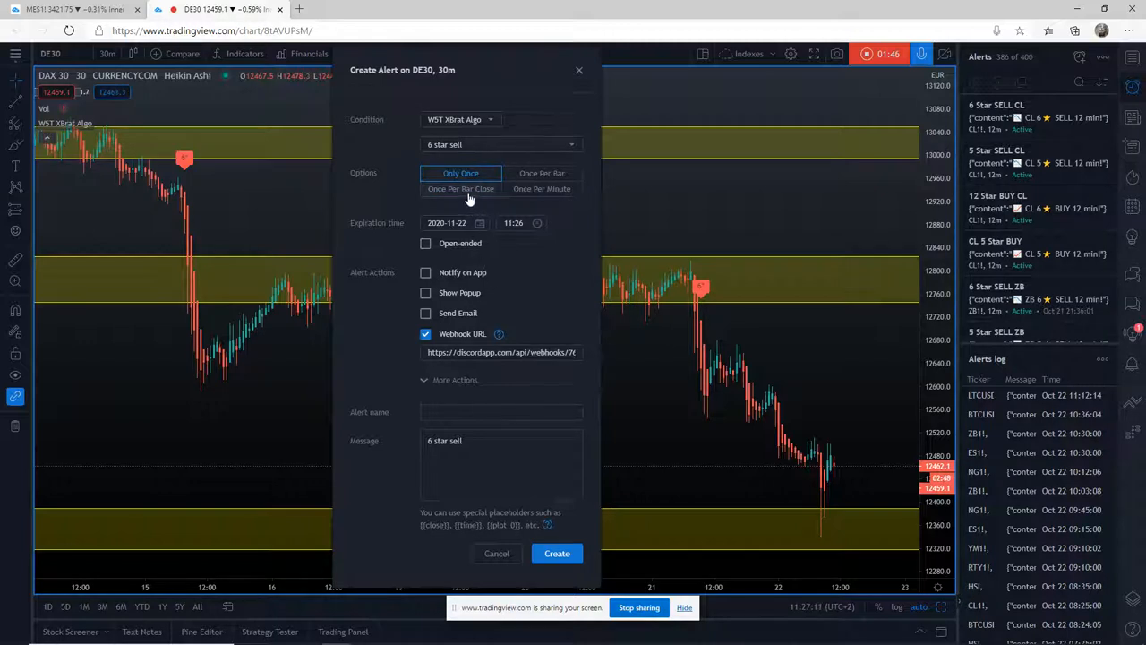
{"action": "left_click", "coordinate": [542, 173]}
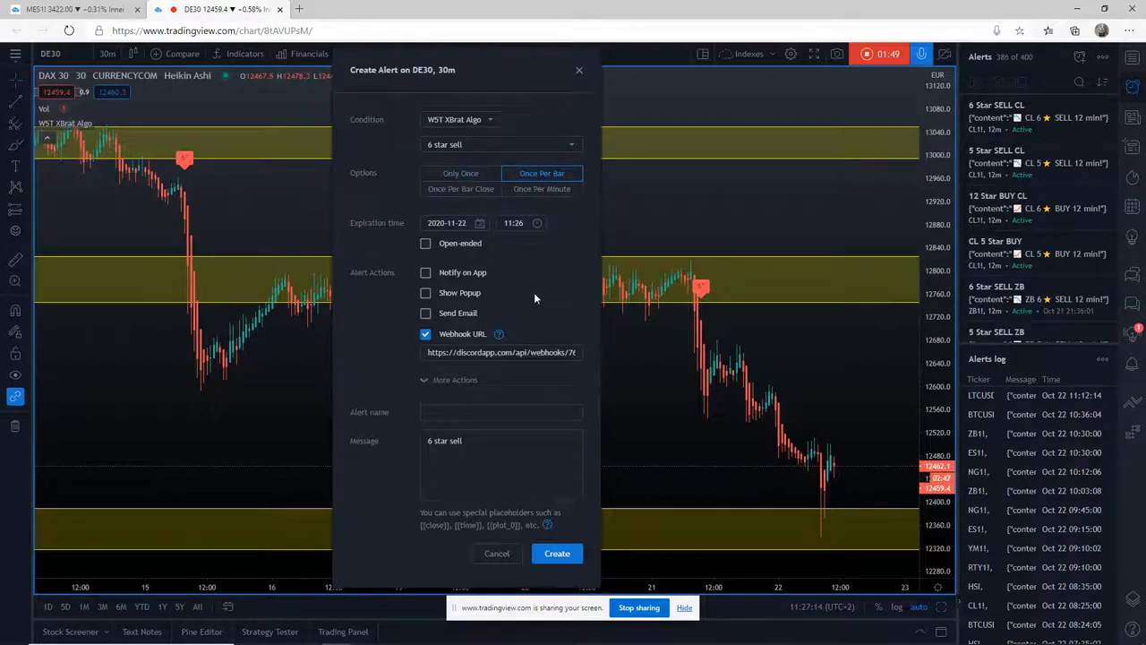
{"action": "mouse_move", "coordinate": [457, 199]}
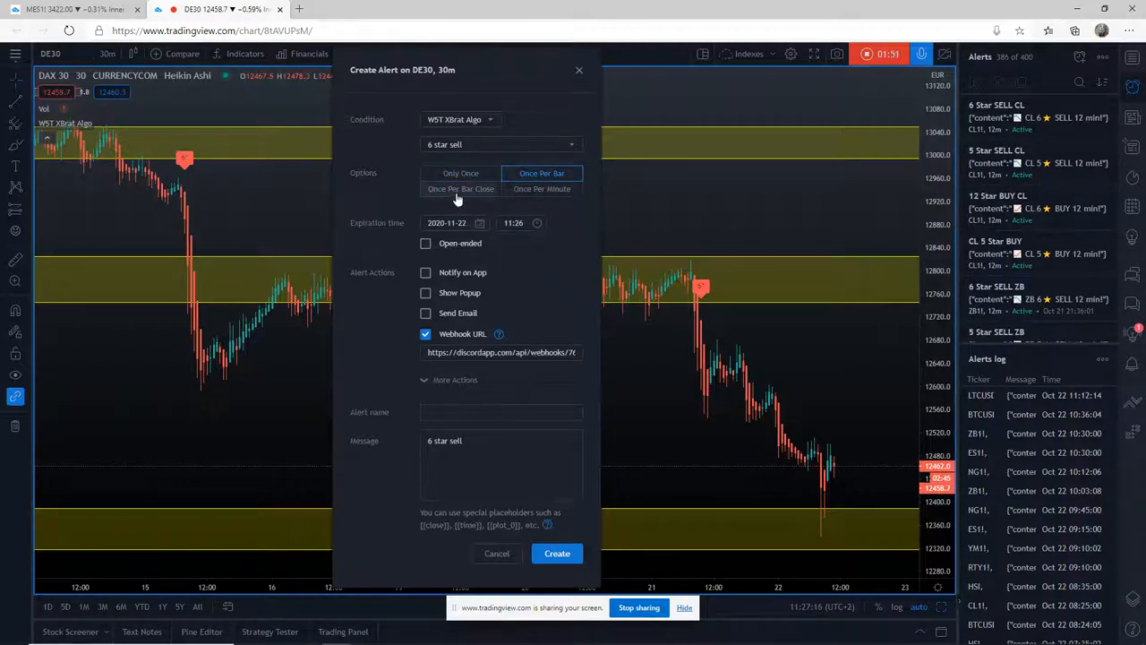
{"action": "left_click", "coordinate": [461, 188]}
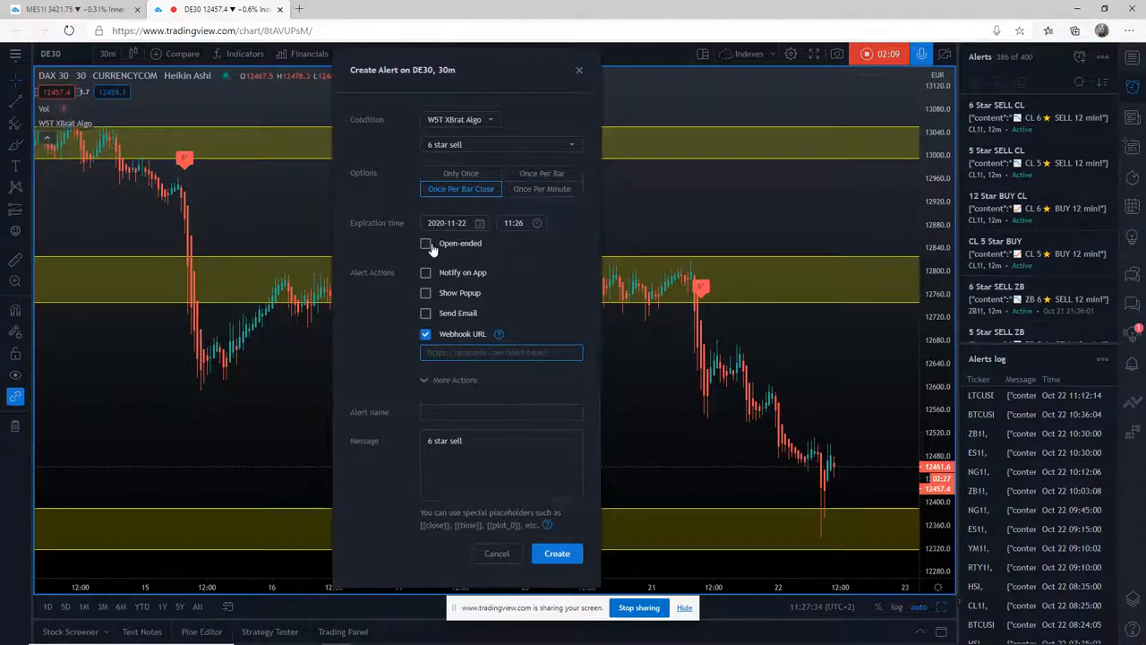
Enable Open-ended, Notify on App and Show Popup, dismissing the mobile app notice.
{"action": "left_click", "coordinate": [426, 242]}
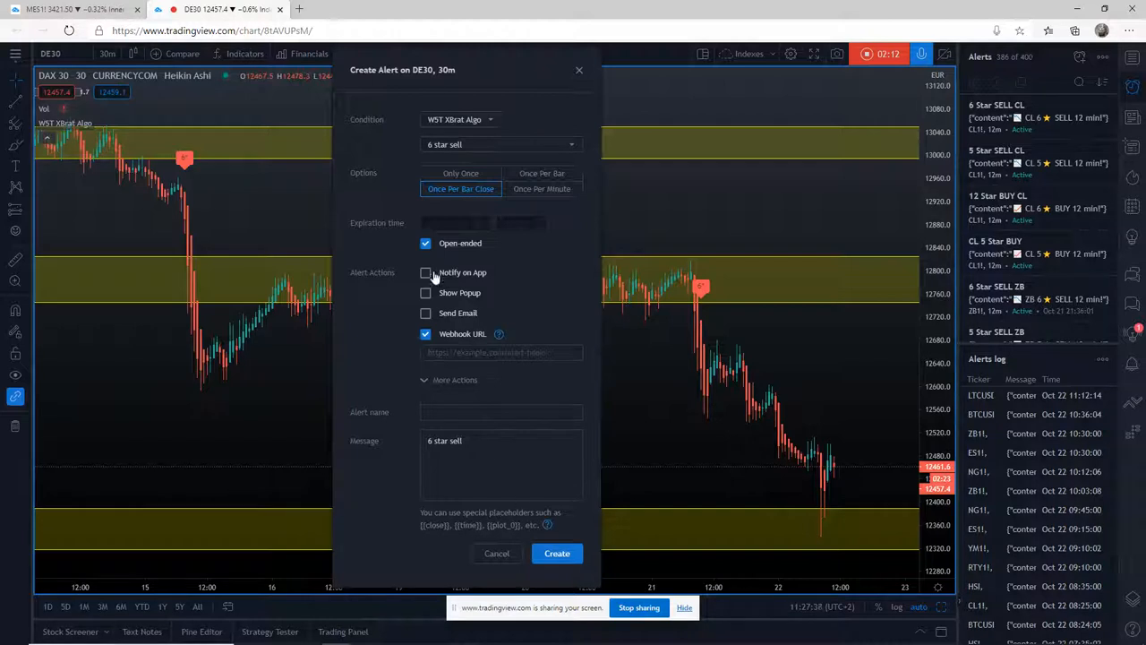
{"action": "left_click", "coordinate": [425, 272]}
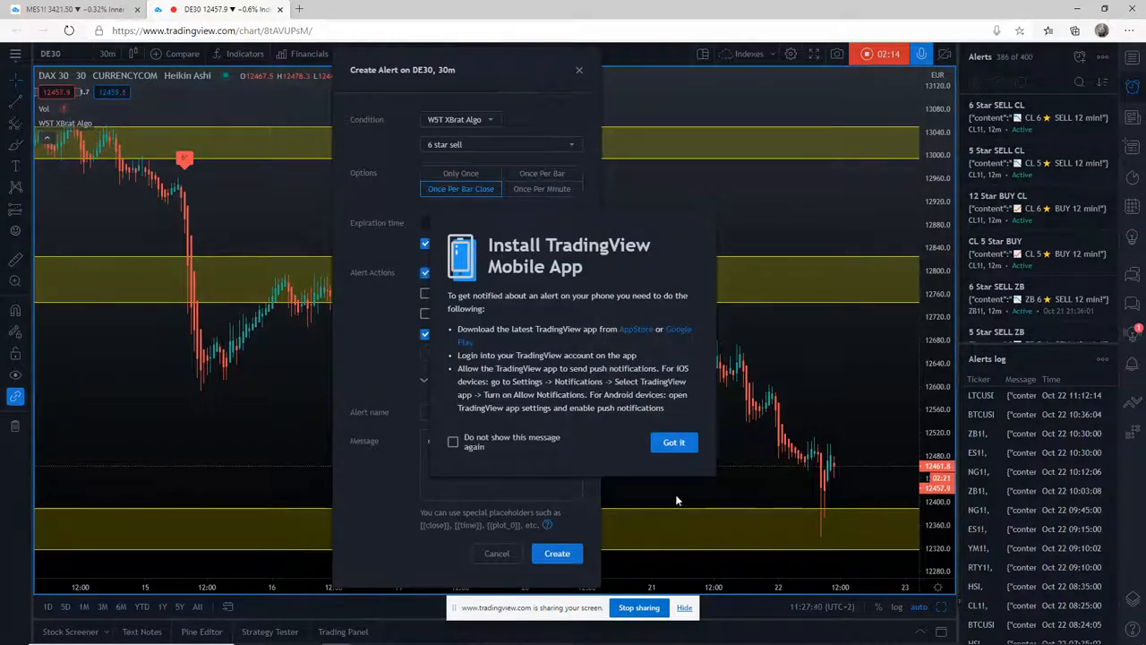
{"action": "left_click", "coordinate": [673, 442]}
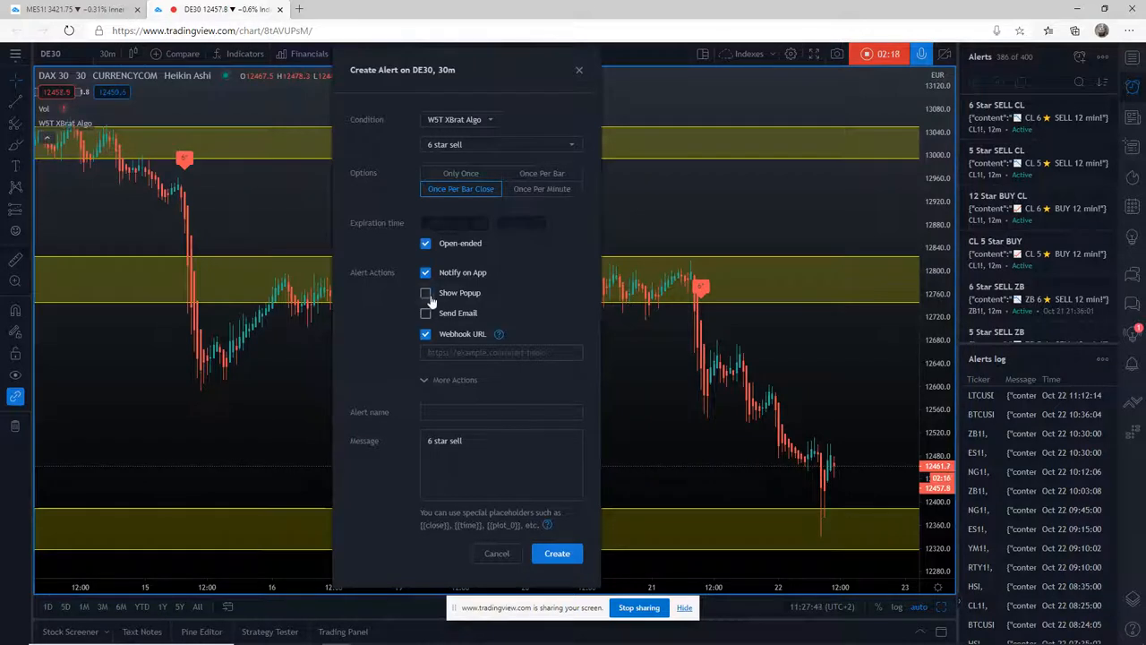
{"action": "left_click", "coordinate": [425, 293]}
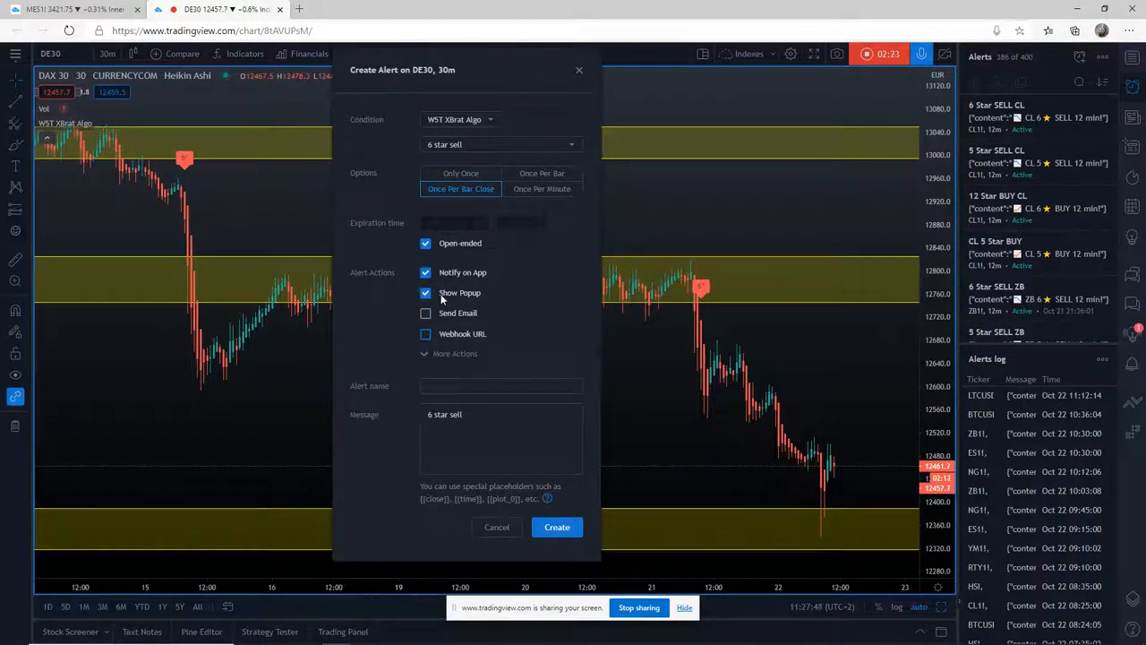
Enter alert name '6 Star SELL DE30' and message '6 star sell DAX 30 minute'.
{"action": "left_click", "coordinate": [500, 386]}
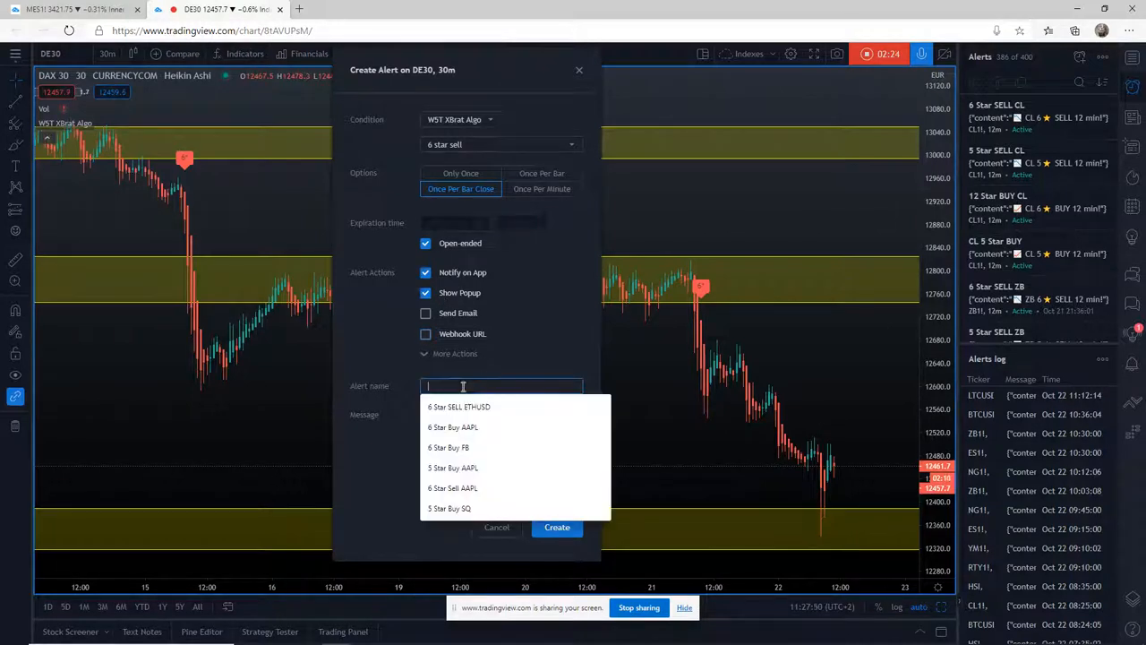
{"action": "type", "text": "6 Star SELL DE"}
{"action": "type", "text": "6 star sell DAX"}
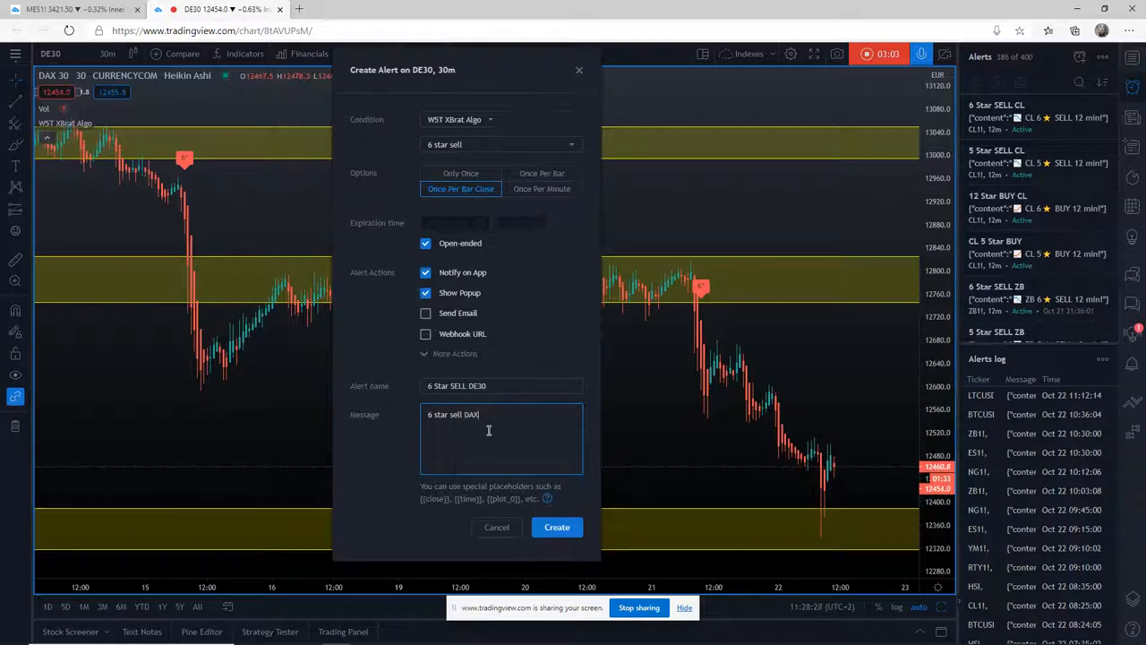
{"action": "type", "text": "30 minute"}
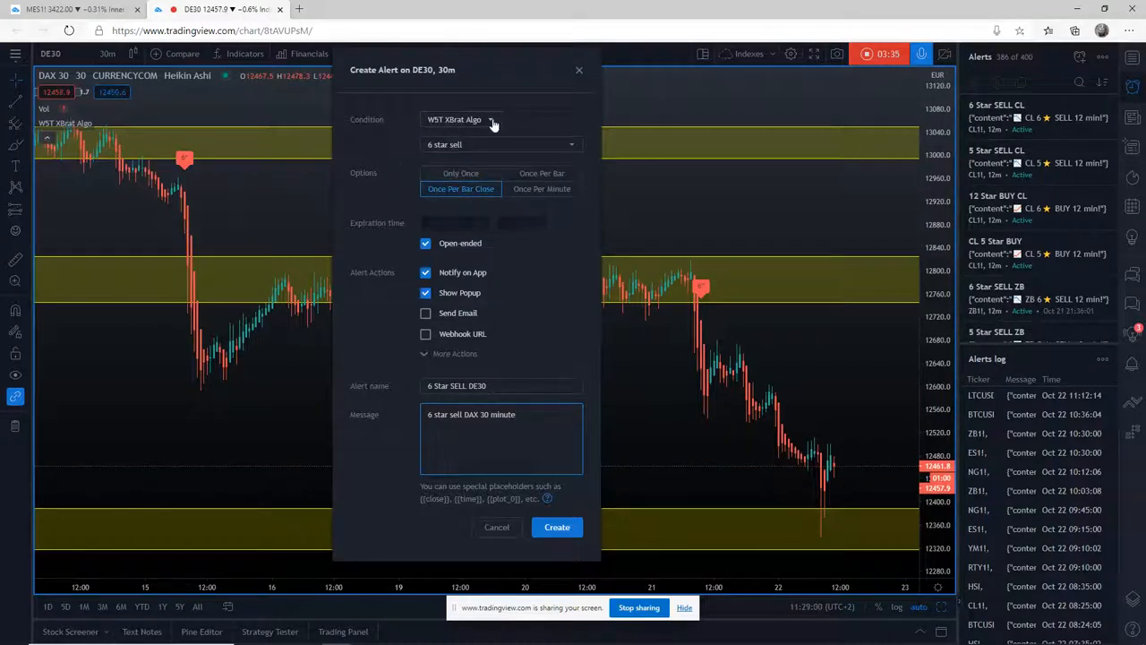
{"action": "left_click", "coordinate": [493, 121]}
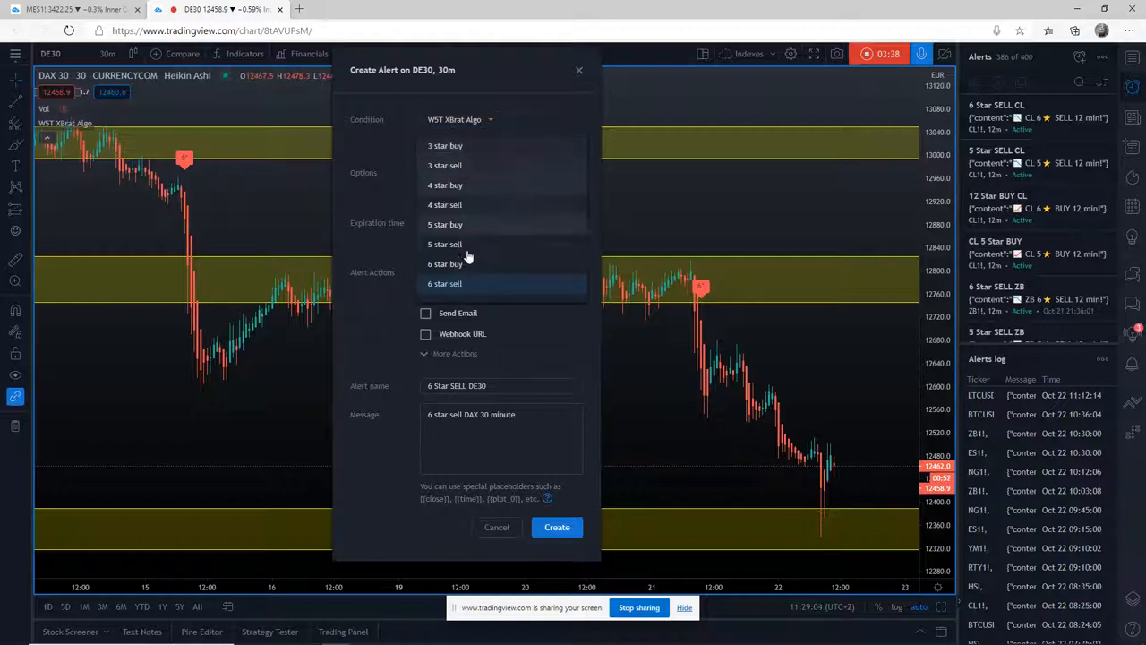
{"action": "left_click", "coordinate": [444, 283]}
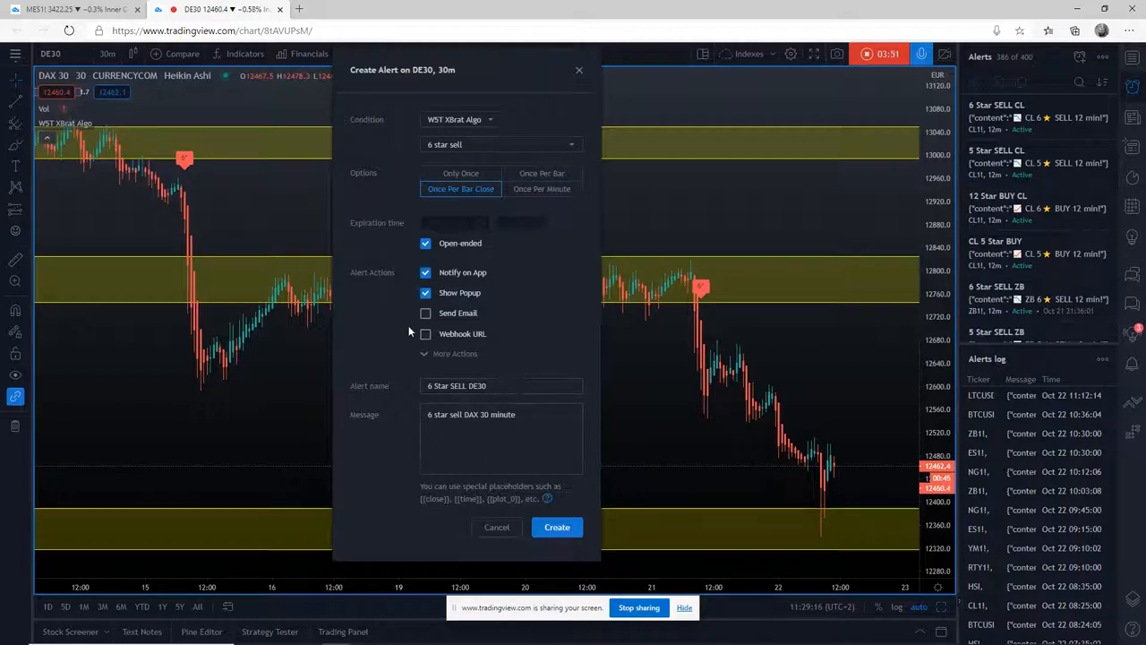
{"action": "left_click", "coordinate": [425, 312]}
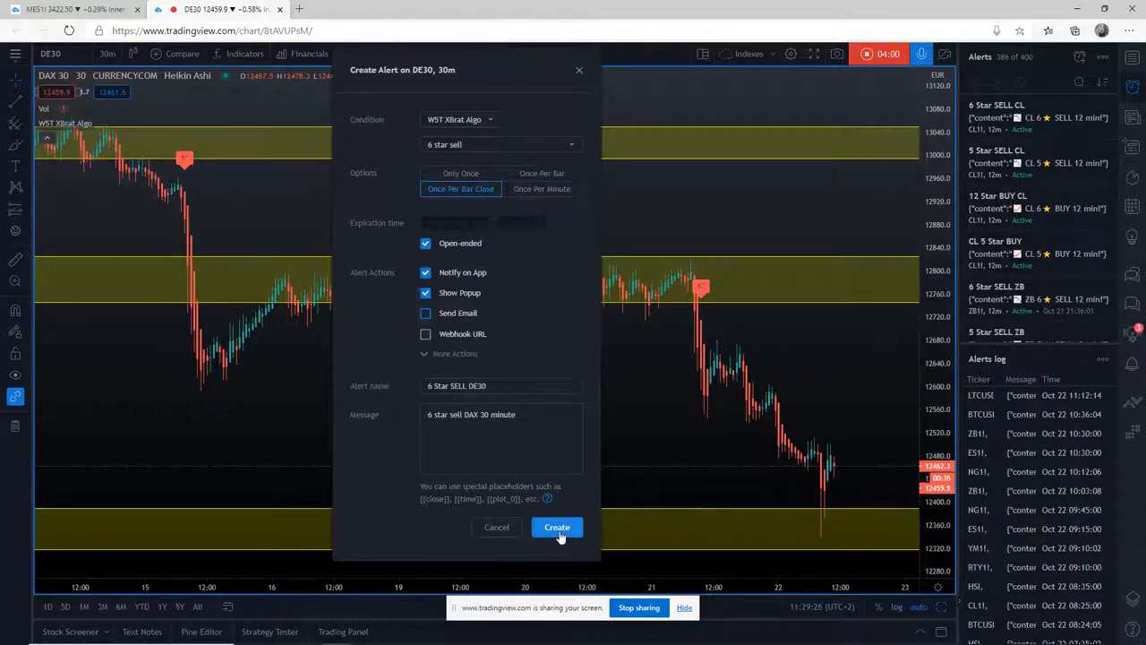
Create the 6 Star SELL DE30 alert despite the repaint warning, then reopen its settings.
{"action": "left_click", "coordinate": [557, 527]}
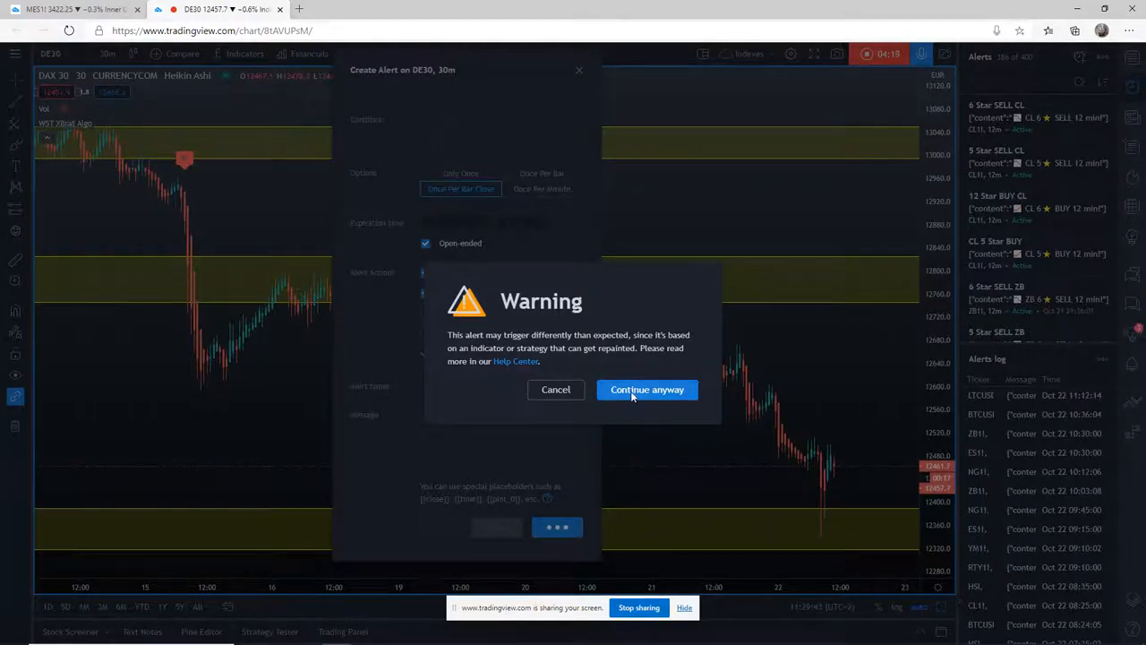
{"action": "left_click", "coordinate": [647, 389]}
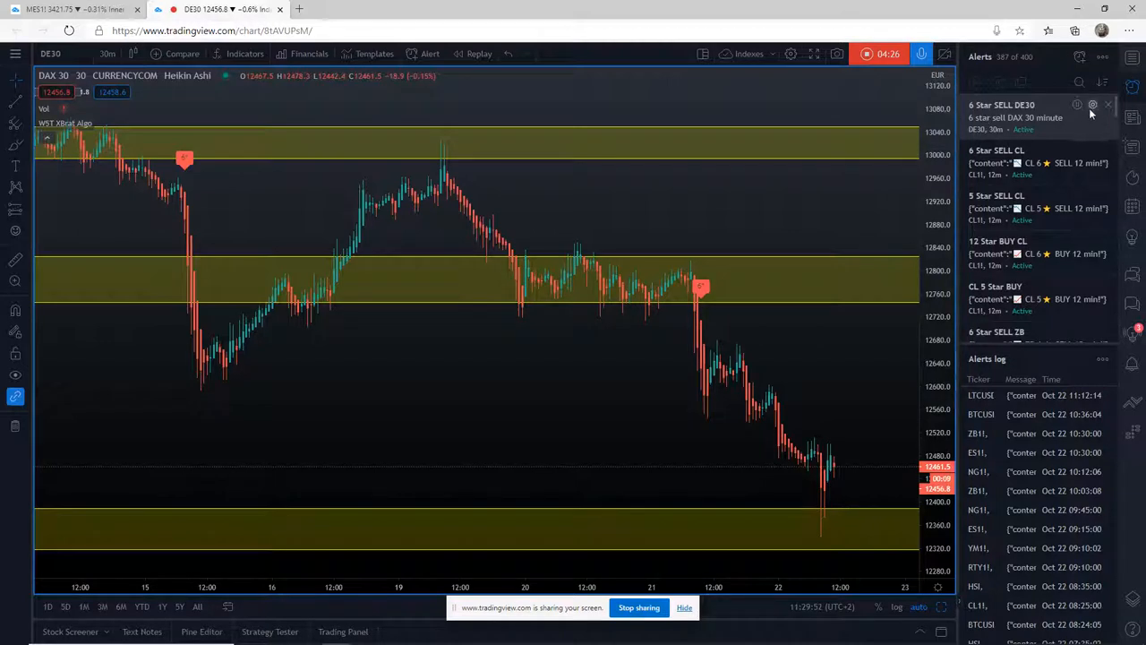
{"action": "left_click", "coordinate": [1094, 105]}
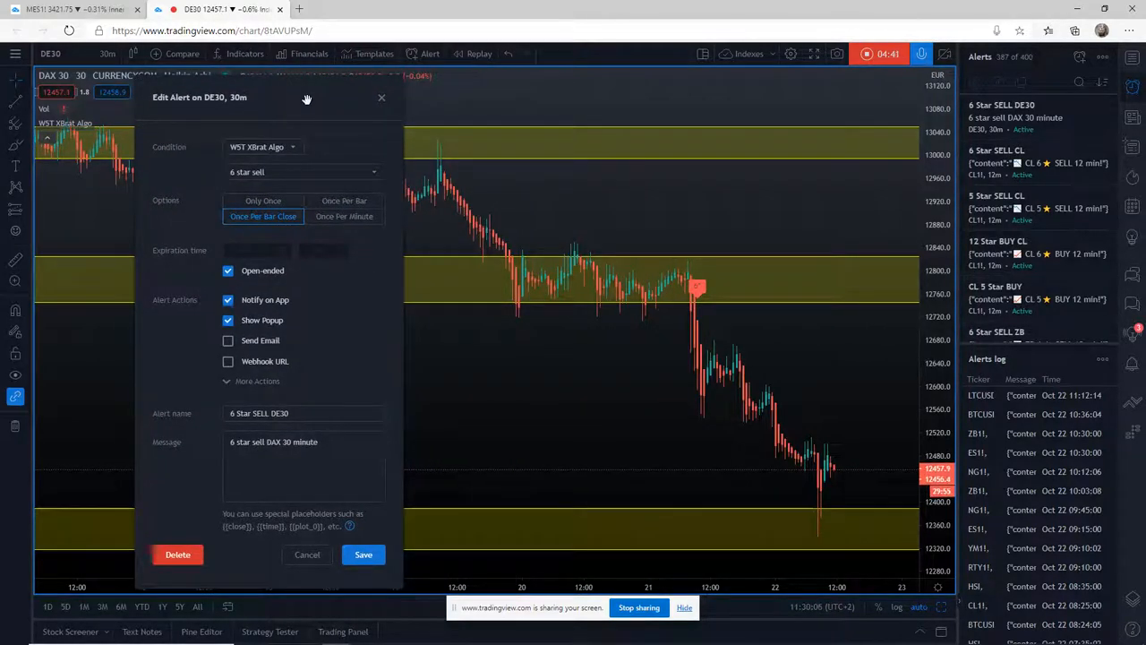
{"action": "mouse_move", "coordinate": [796, 162]}
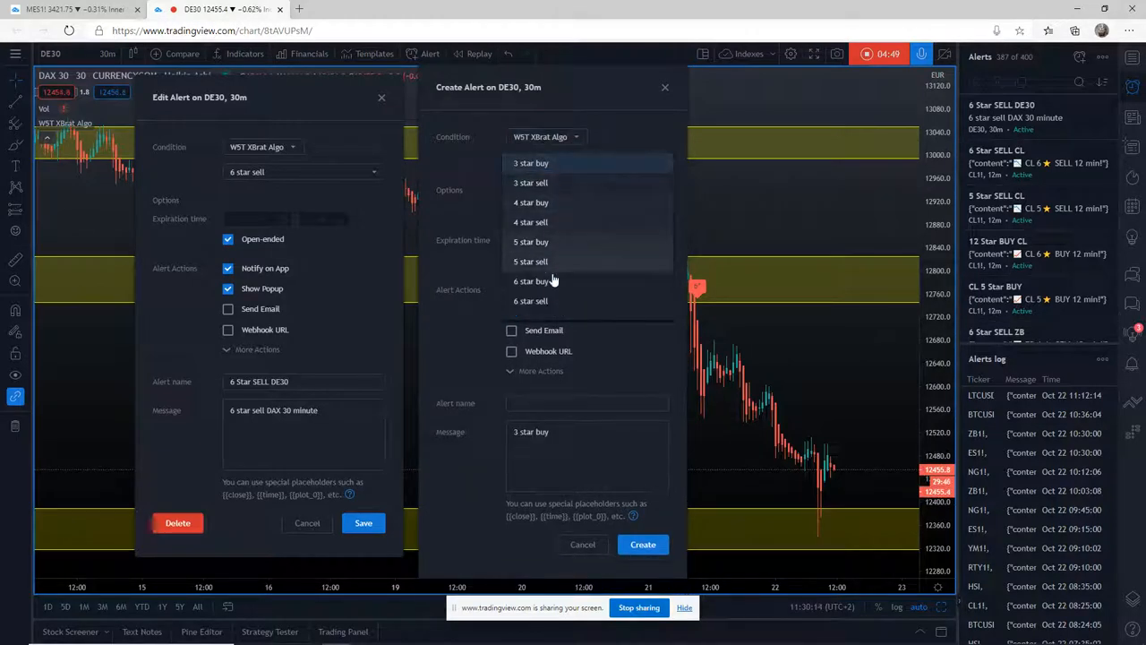
Set 6 star buy, Once Per Bar Close, and reuse the sell alert's name and message.
{"action": "left_click", "coordinate": [530, 281]}
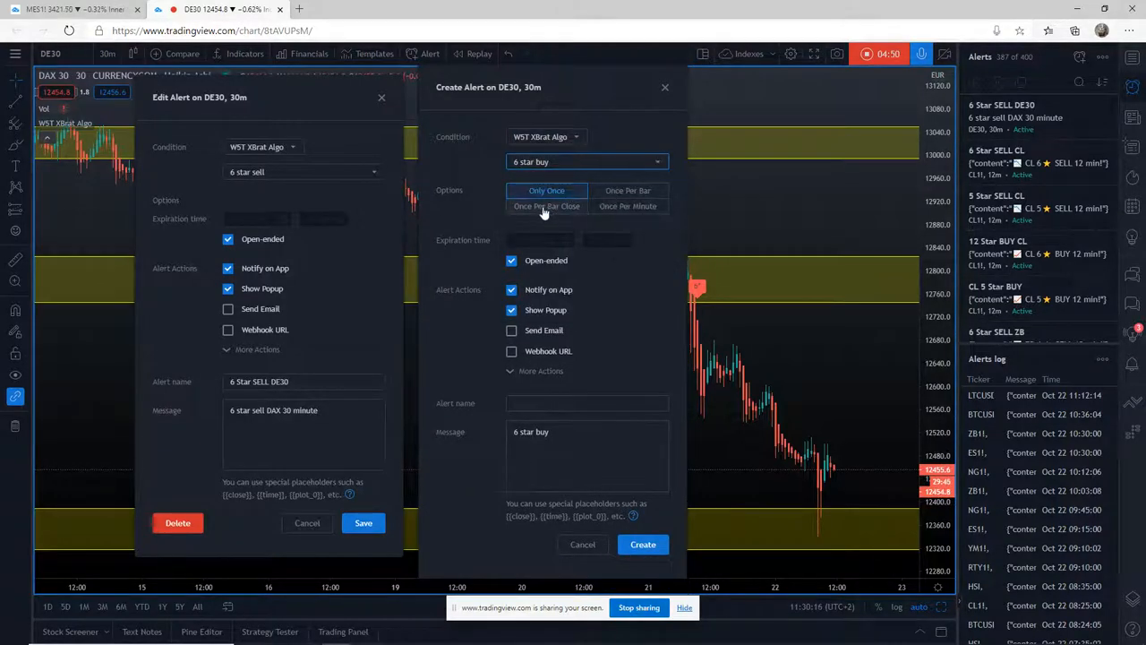
{"action": "left_click", "coordinate": [547, 206]}
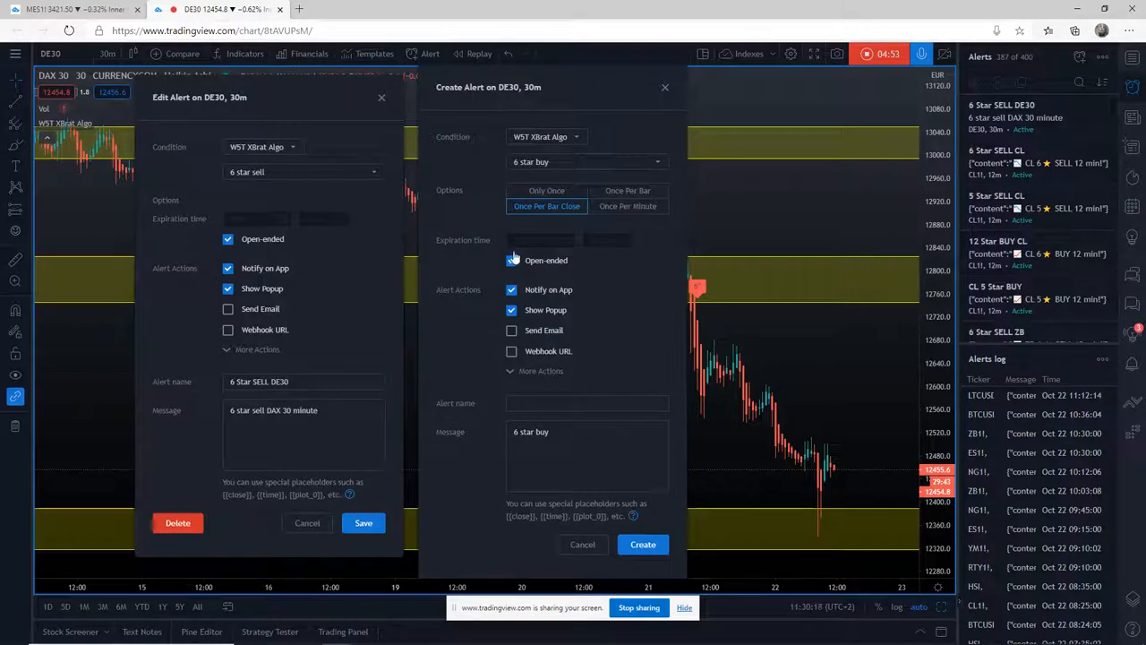
{"action": "left_click", "coordinate": [305, 380]}
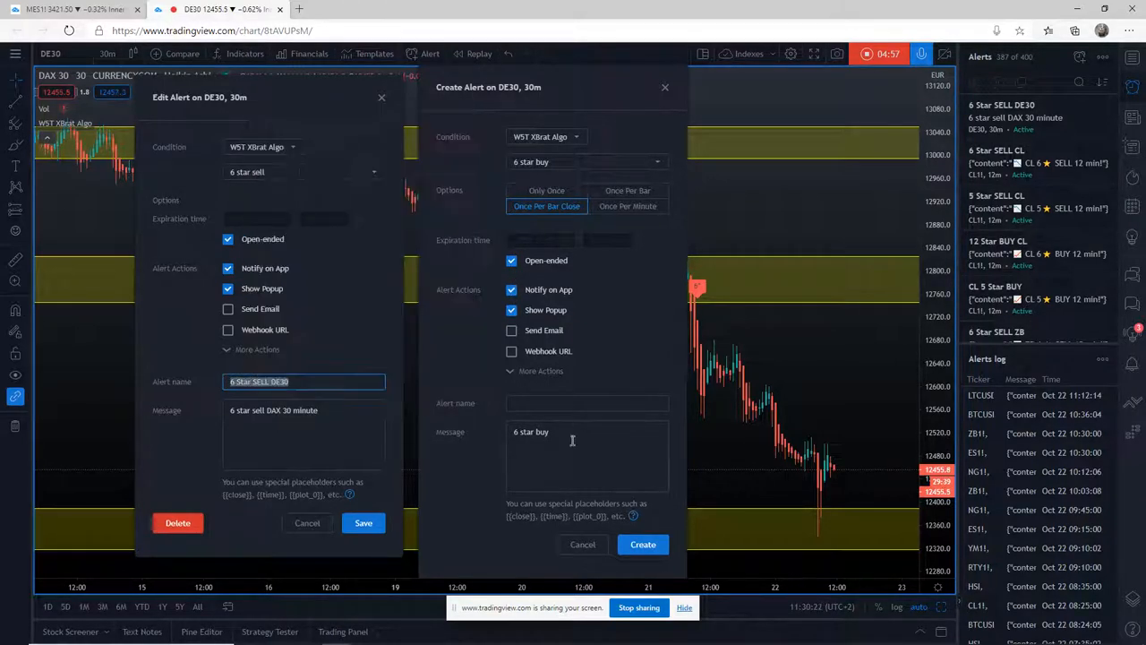
{"action": "right_click", "coordinate": [587, 403]}
{"action": "type", "text": "6 Star BUY DE30"}
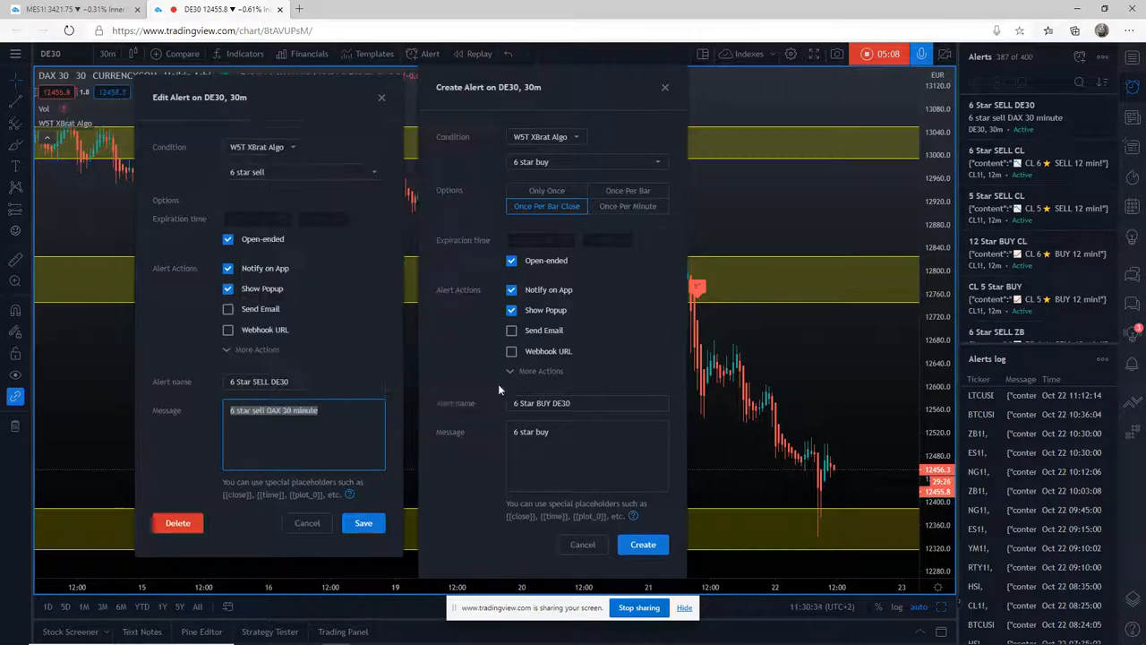
{"action": "right_click", "coordinate": [586, 432]}
{"action": "type", "text": " DAX 30 minute"}
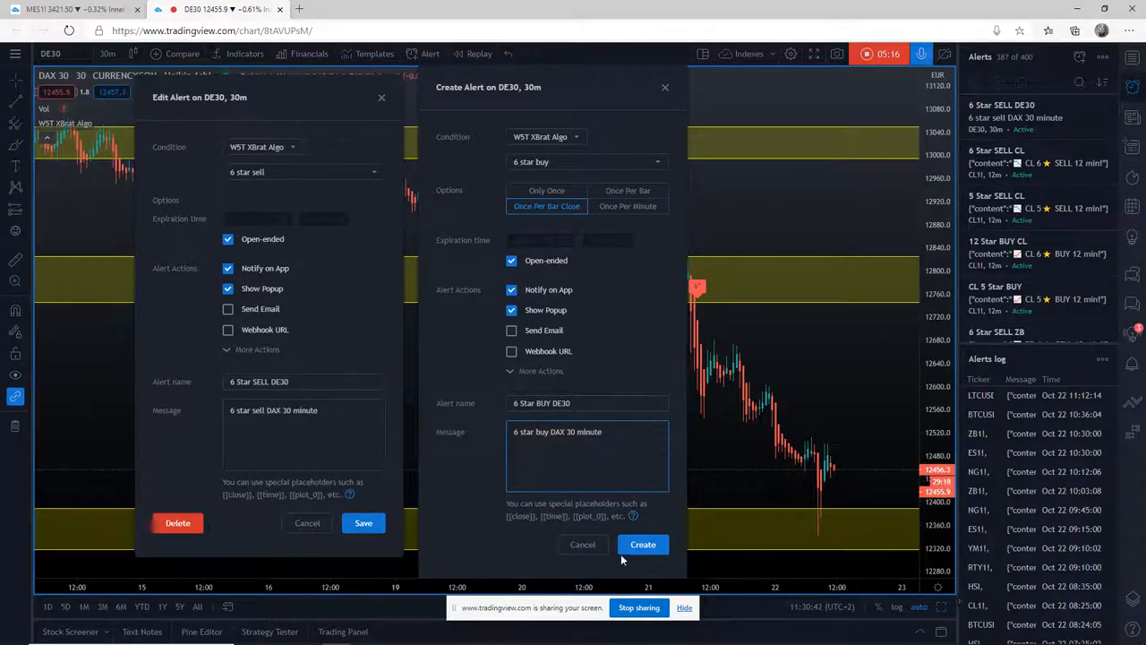
Create the 6 Star BUY DE30 alert and close the sell alert's Edit Alert dialog.
{"action": "left_click", "coordinate": [643, 544]}
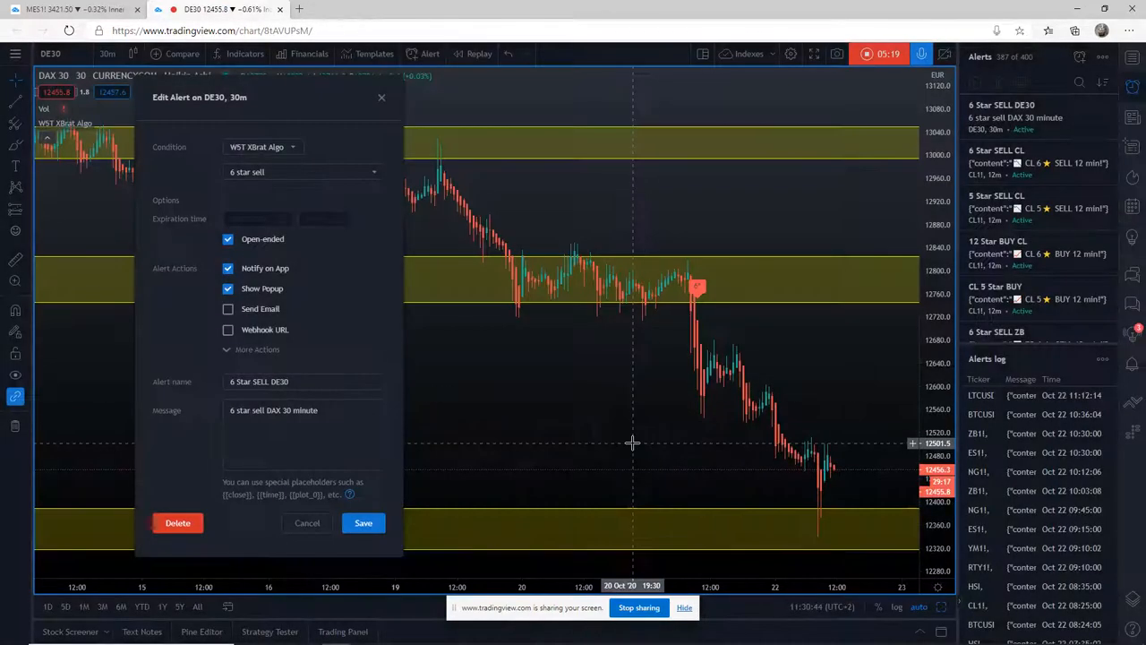
{"action": "left_click", "coordinate": [363, 522]}
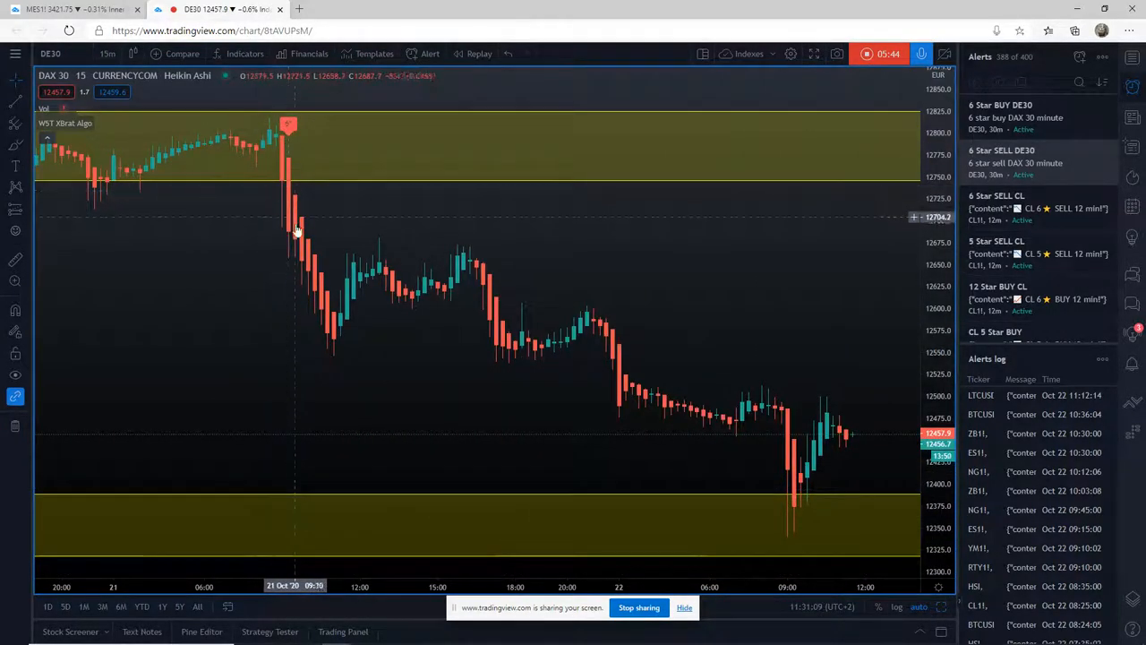
{"action": "mouse_move", "coordinate": [186, 274]}
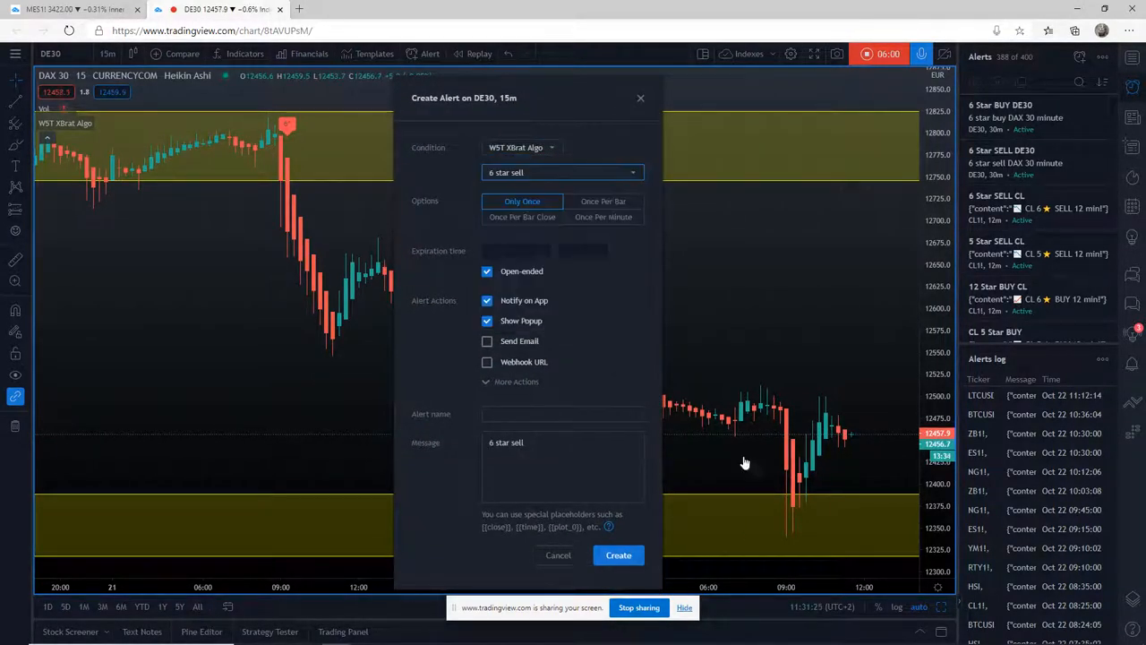
{"action": "mouse_move", "coordinate": [522, 200]}
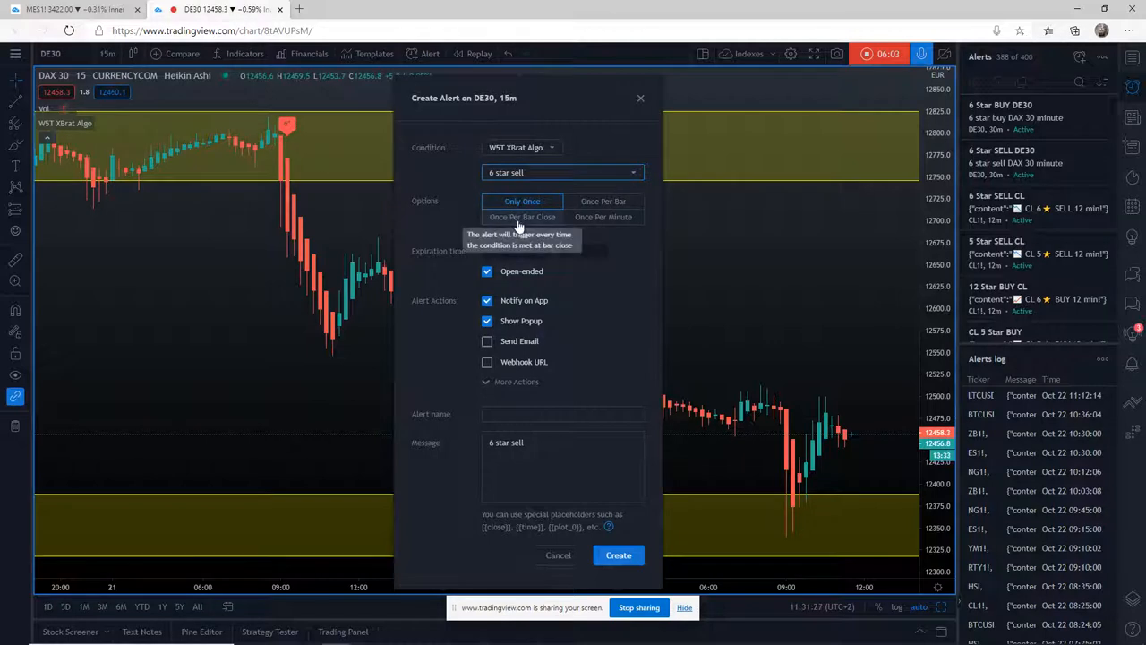
Set the DE30 15m sell alert to Once Per Bar Close and select the name field.
{"action": "left_click", "coordinate": [522, 217]}
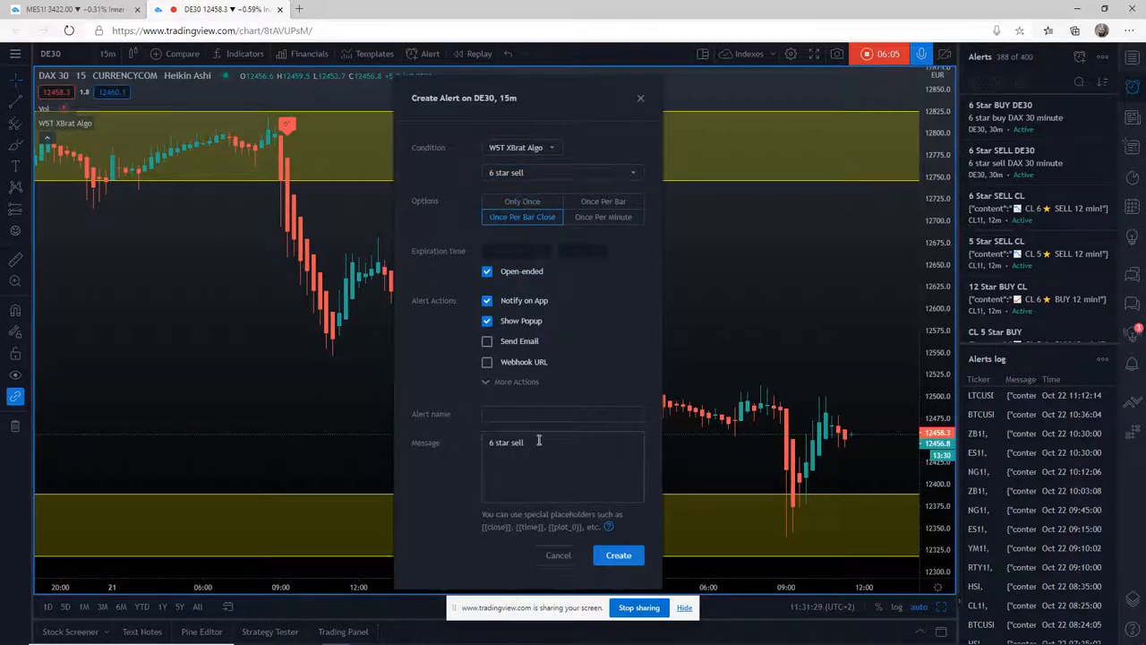
{"action": "mouse_move", "coordinate": [500, 283]}
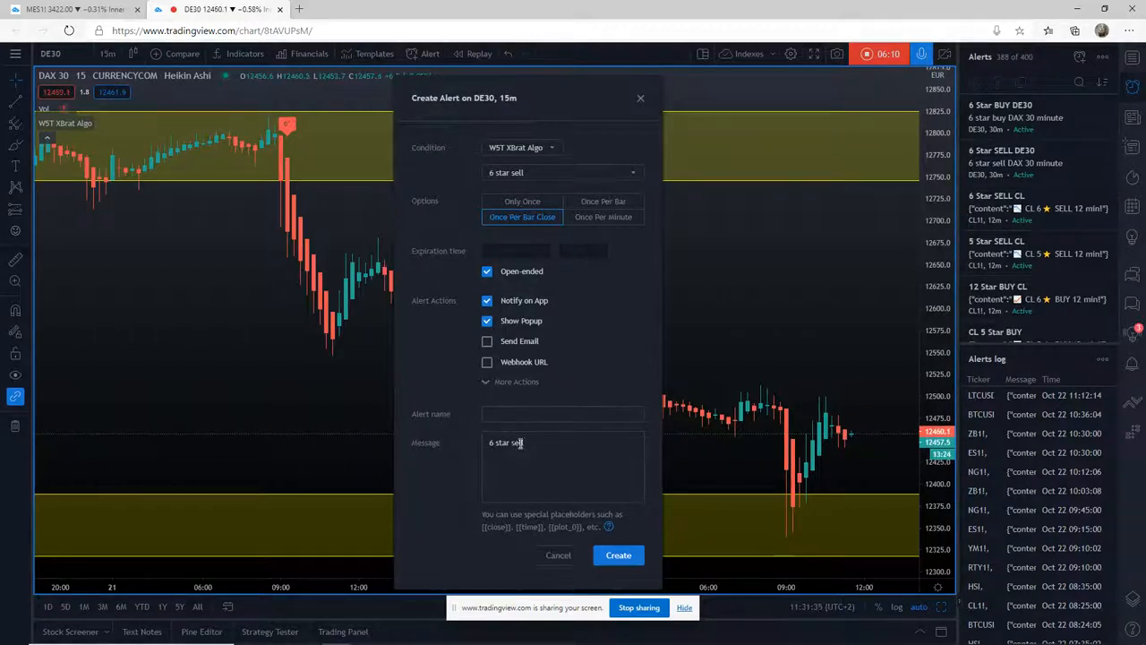
{"action": "left_click", "coordinate": [563, 414]}
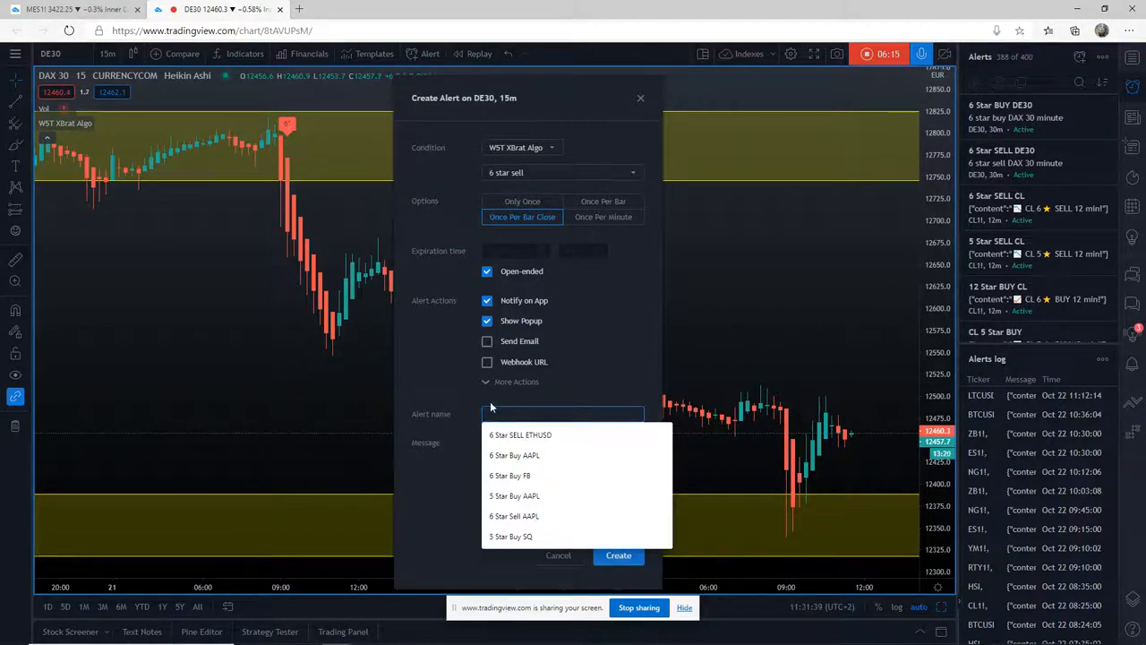
Name the alert '6 Star Sell DAX' and append 'DAX 15 minute' to the message.
{"action": "type", "text": "6 Star Sell"}
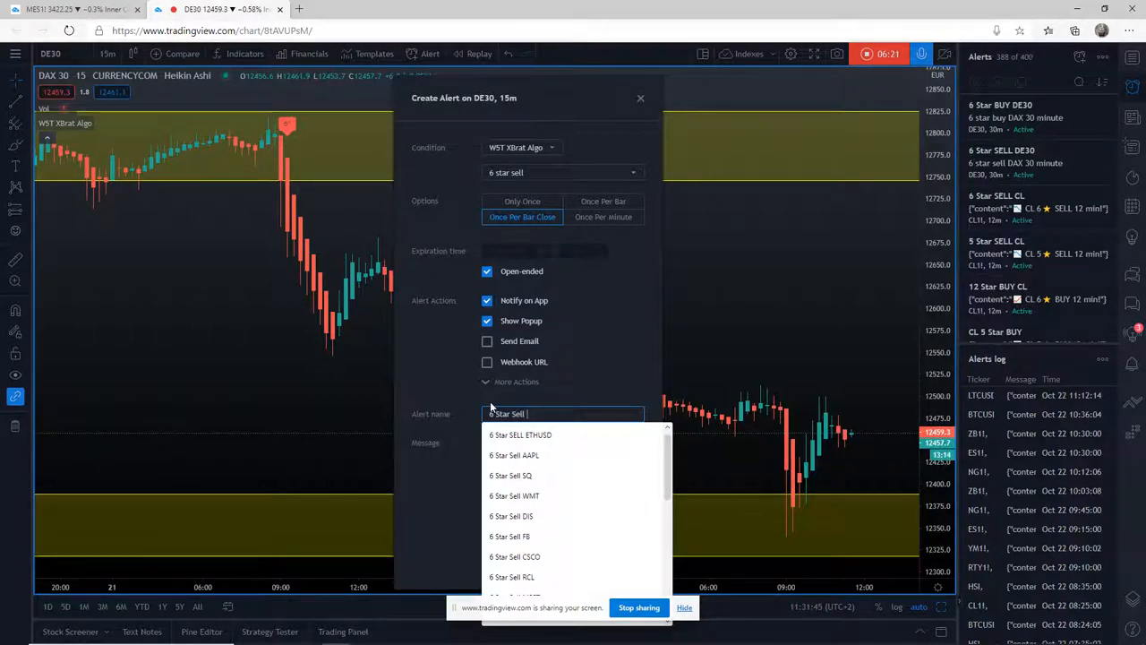
{"action": "type", "text": "DAX"}
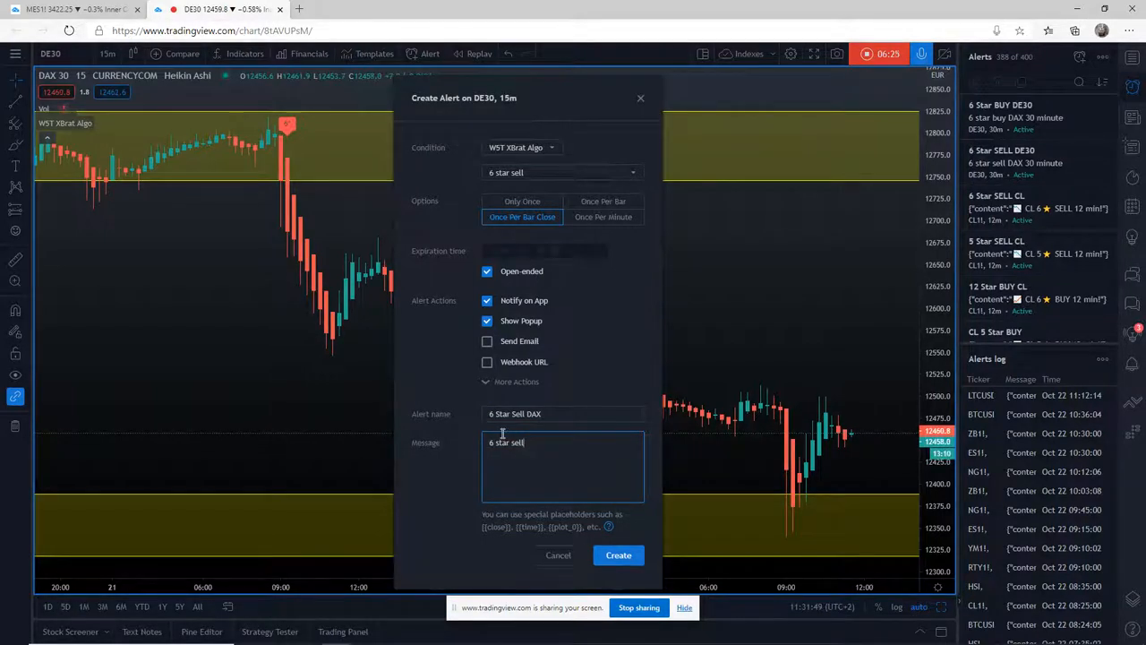
{"action": "type", "text": "DAX 15"}
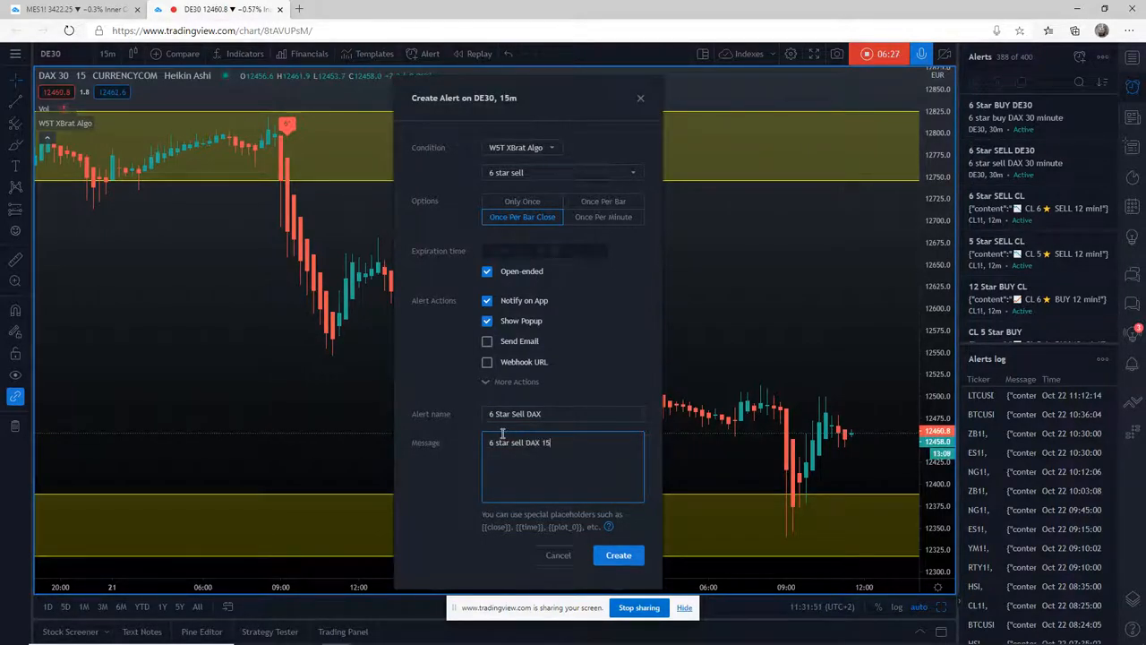
{"action": "type", "text": "minute"}
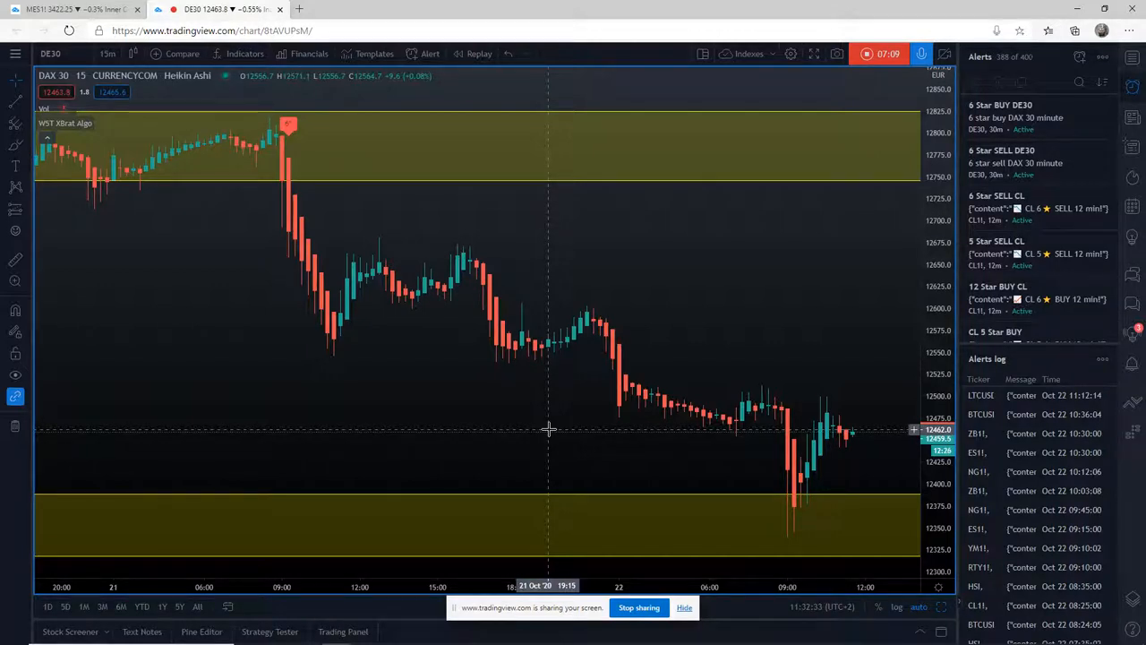
{"action": "mouse_move", "coordinate": [546, 295]}
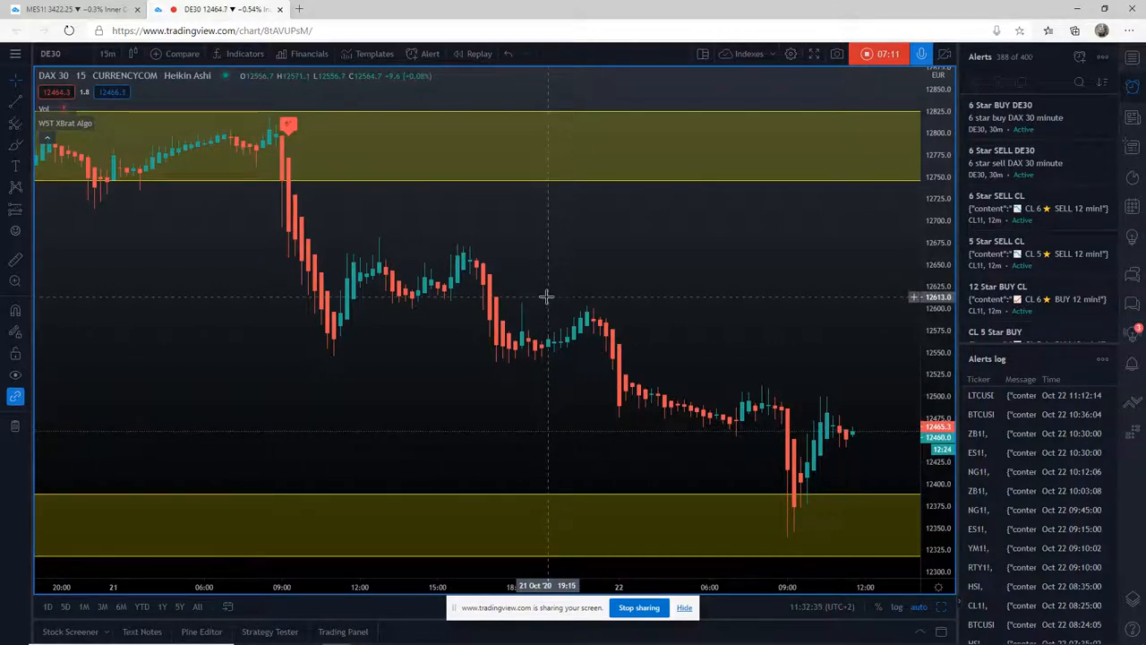